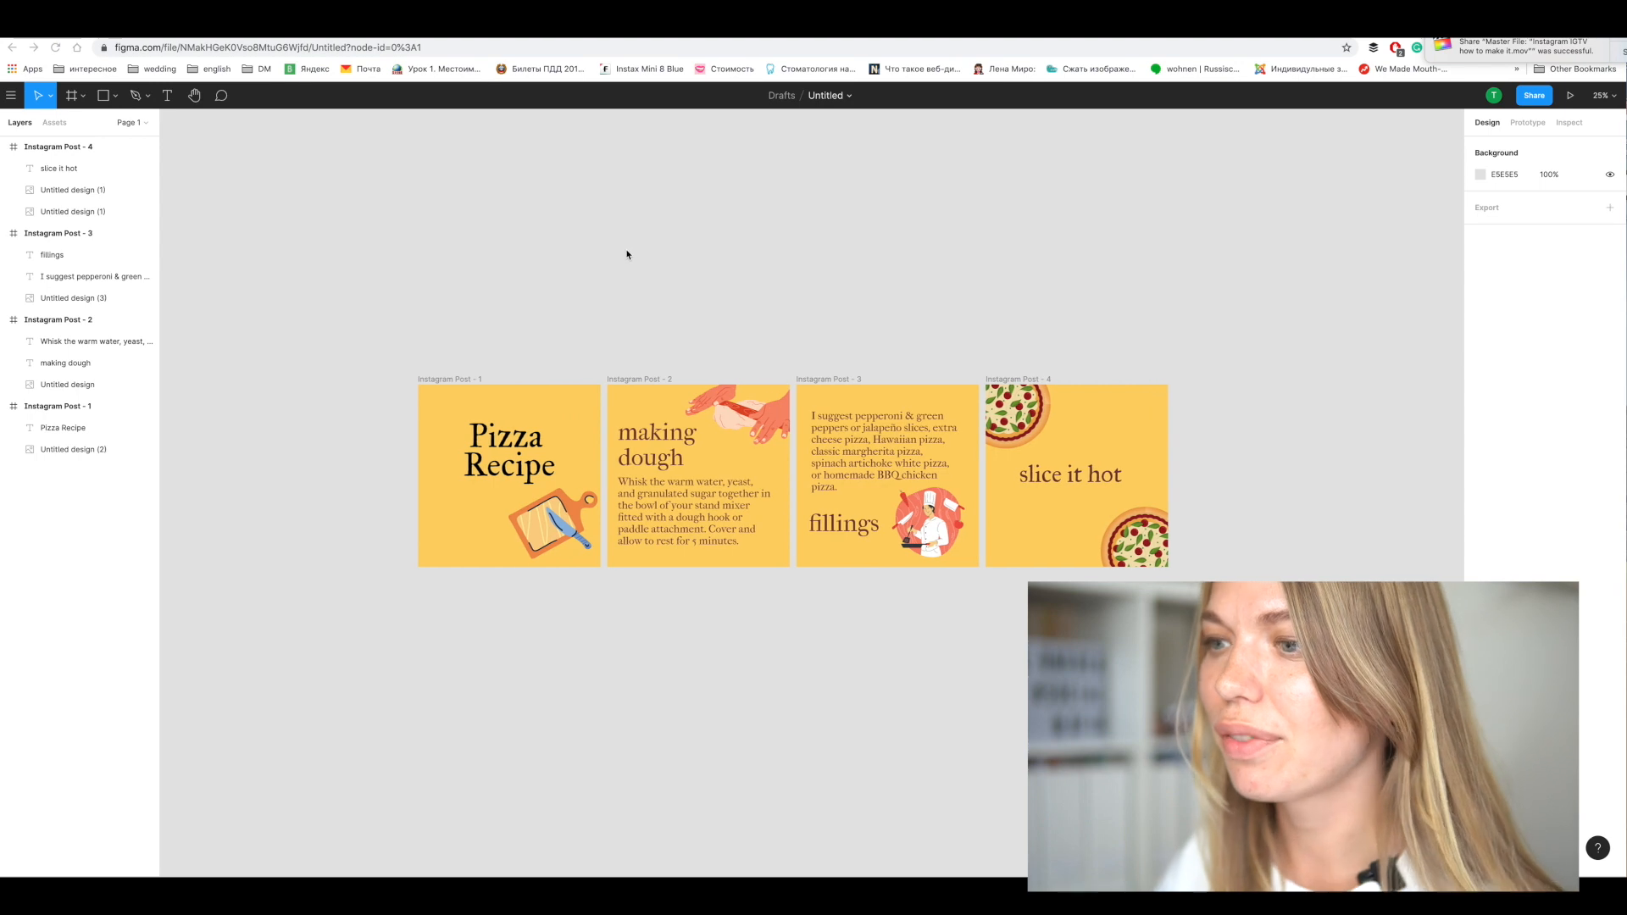
mouse_move(729, 257)
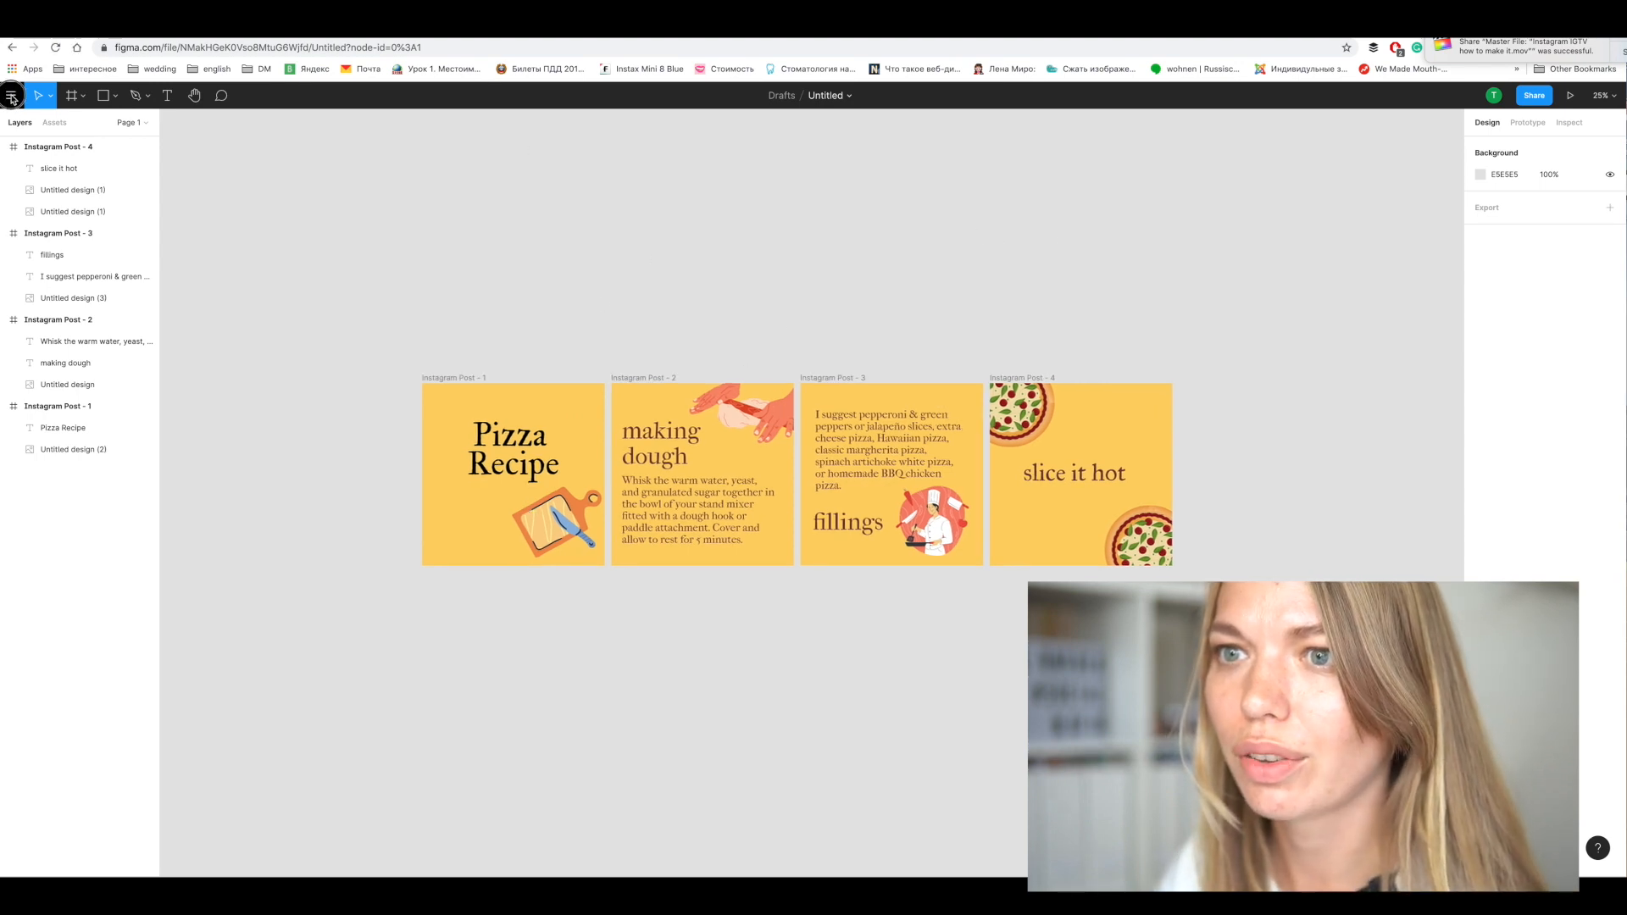
Find the File > Export dialog empty, then select the Instagram Post - 2 frame for export
left_click(12, 95)
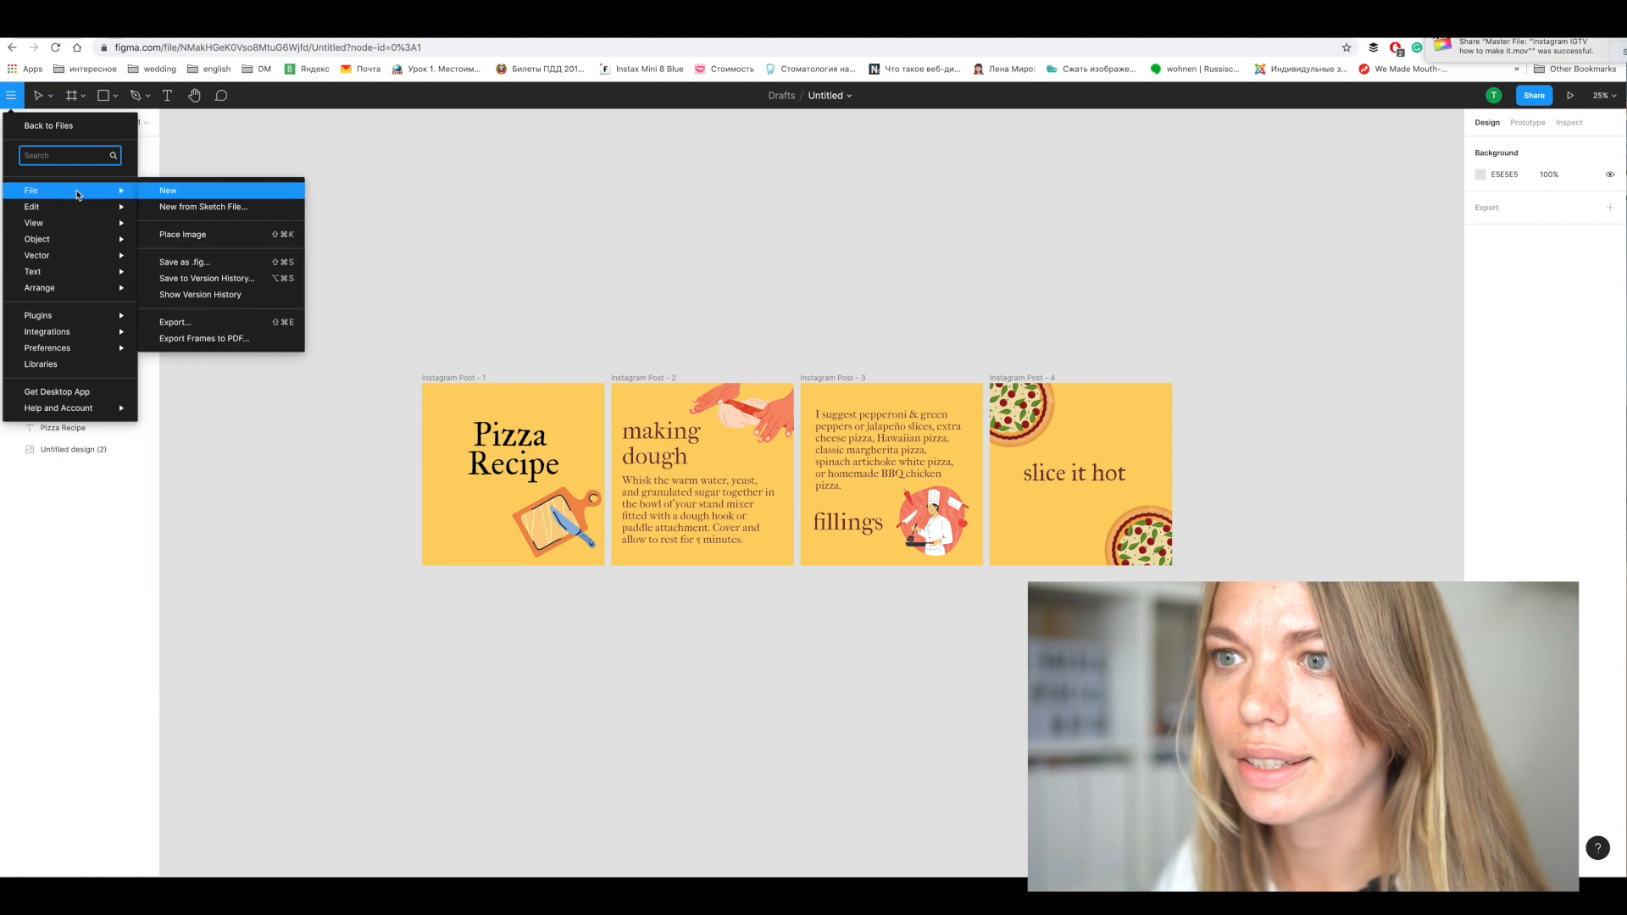
left_click(175, 322)
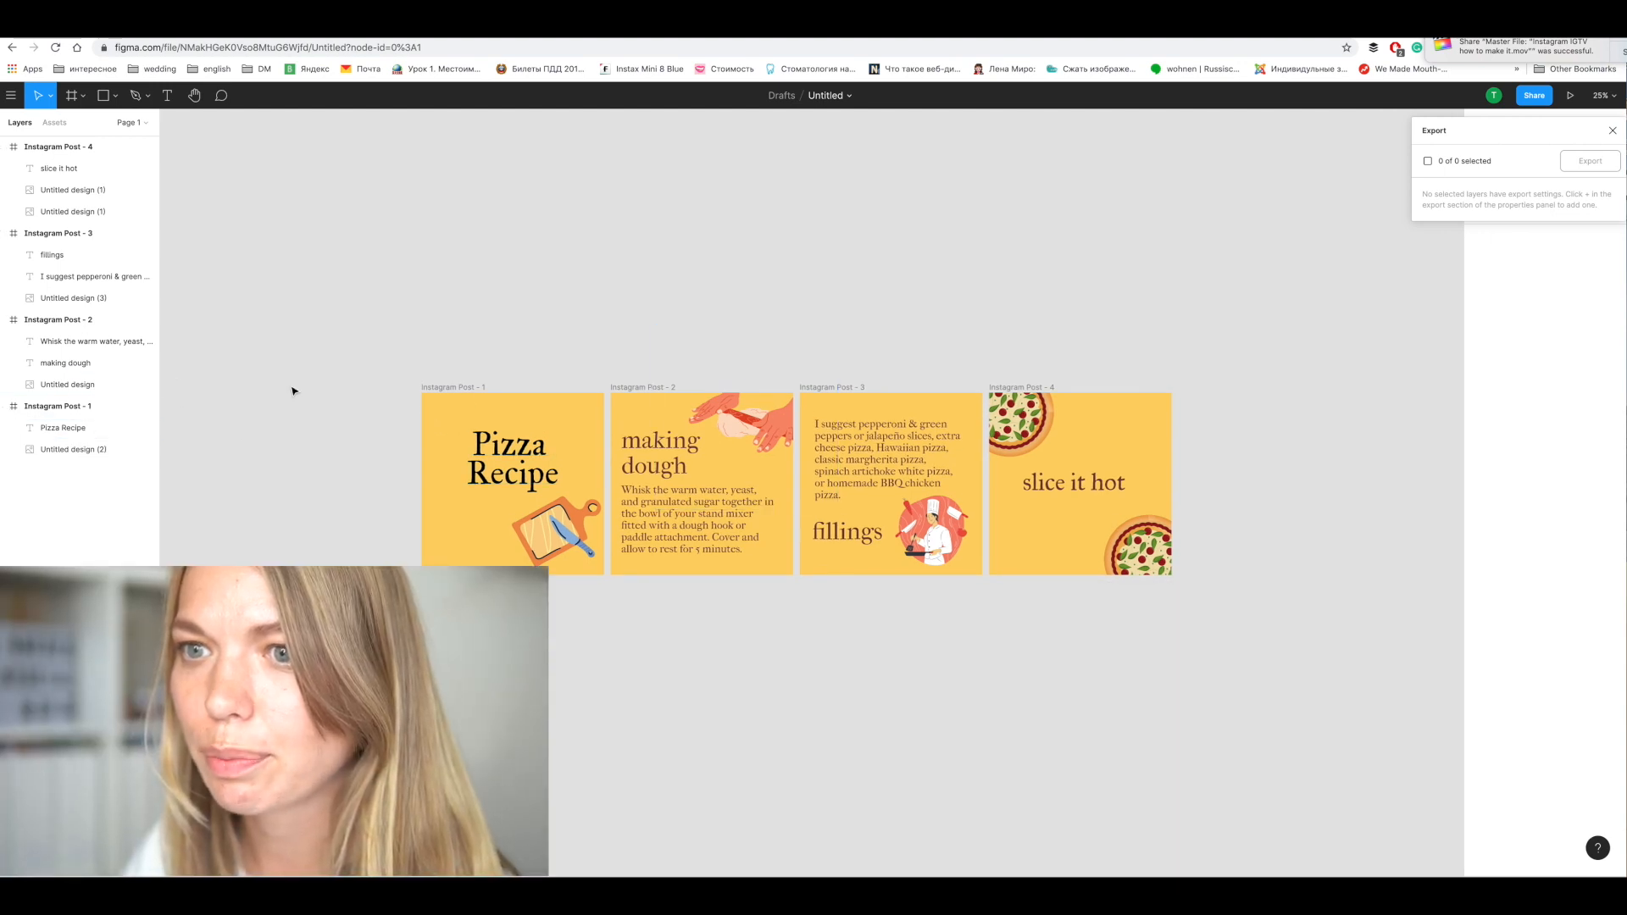
left_click(75, 318)
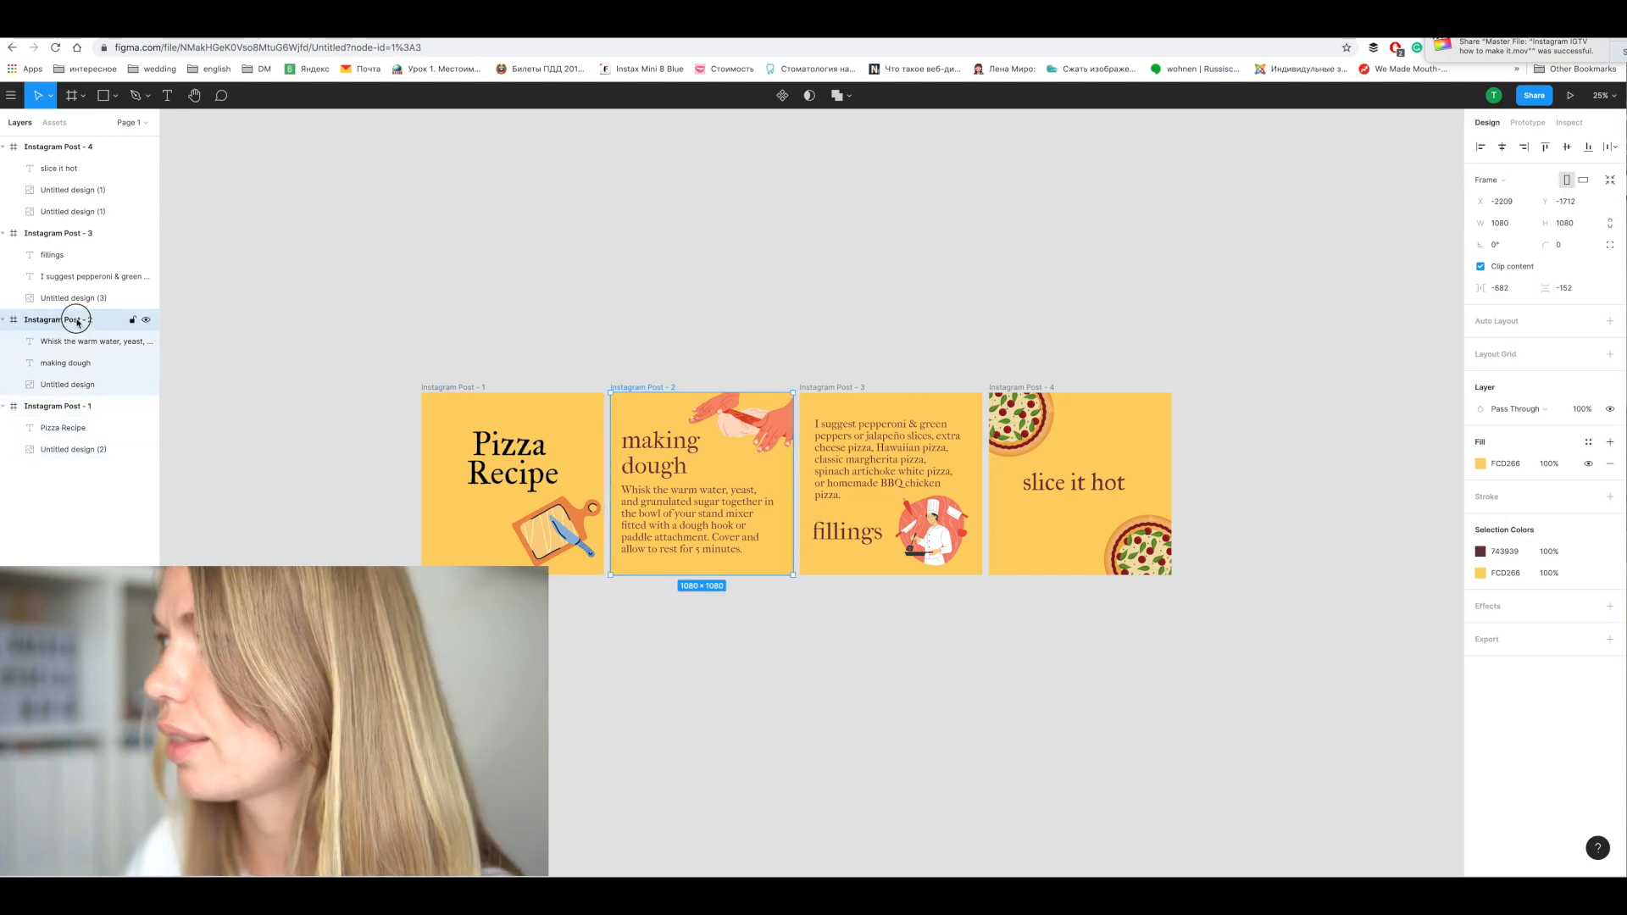